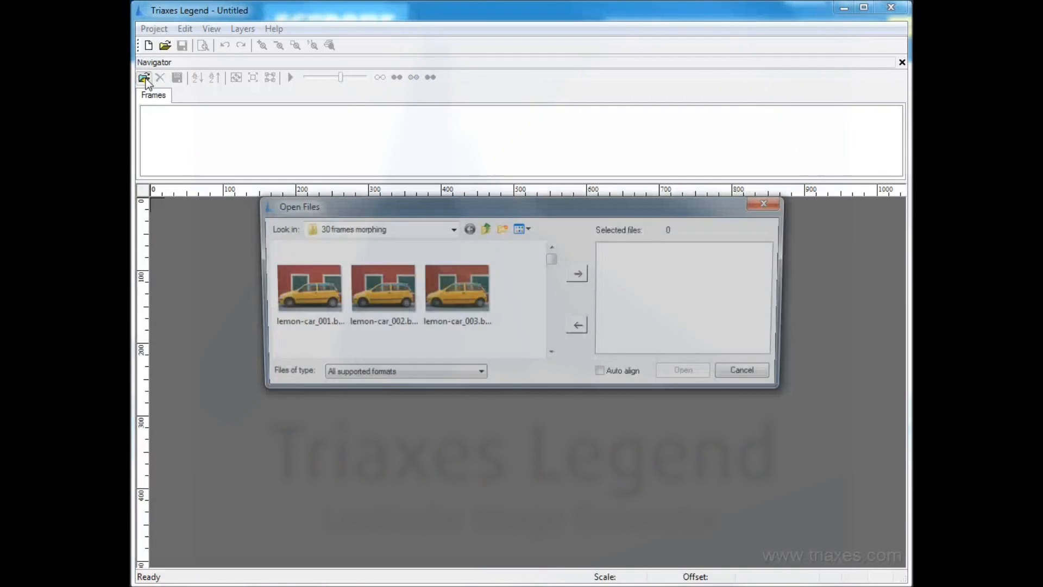
- Load the 30 frames lemon-car_001 through lemon-car_030 into the project
click(302, 287)
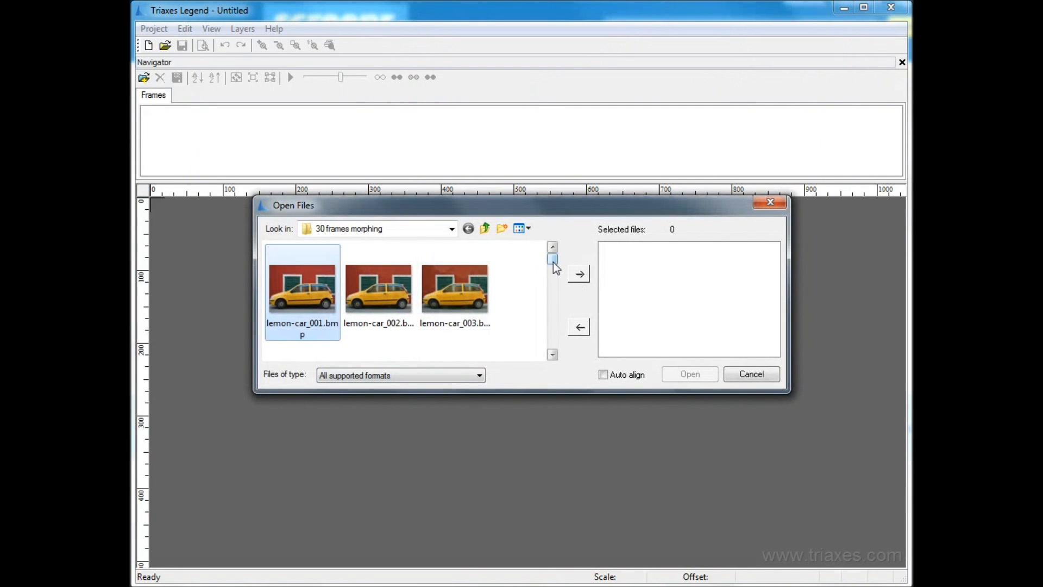
scroll(down, 3)
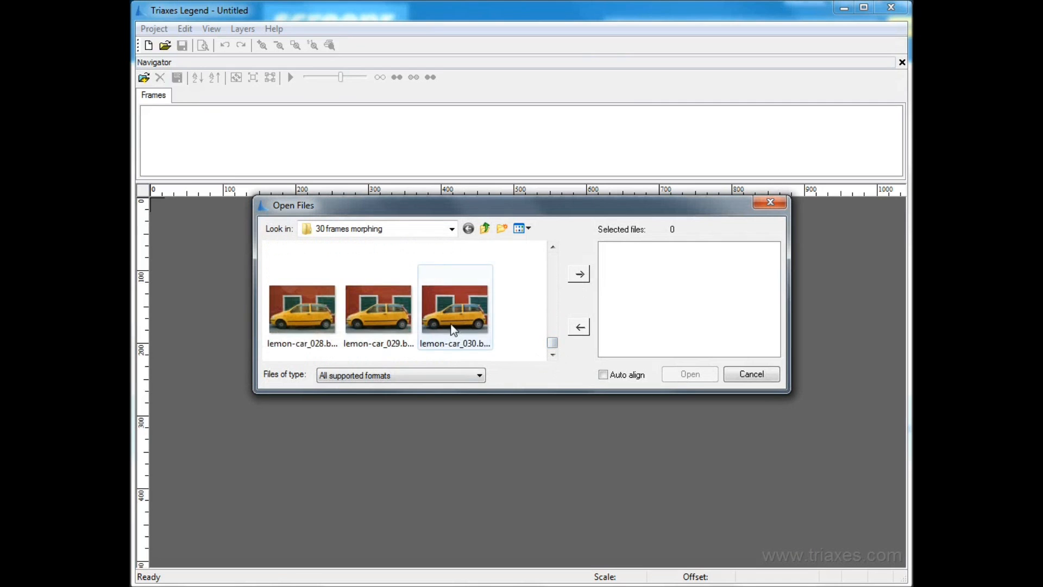
click(577, 273)
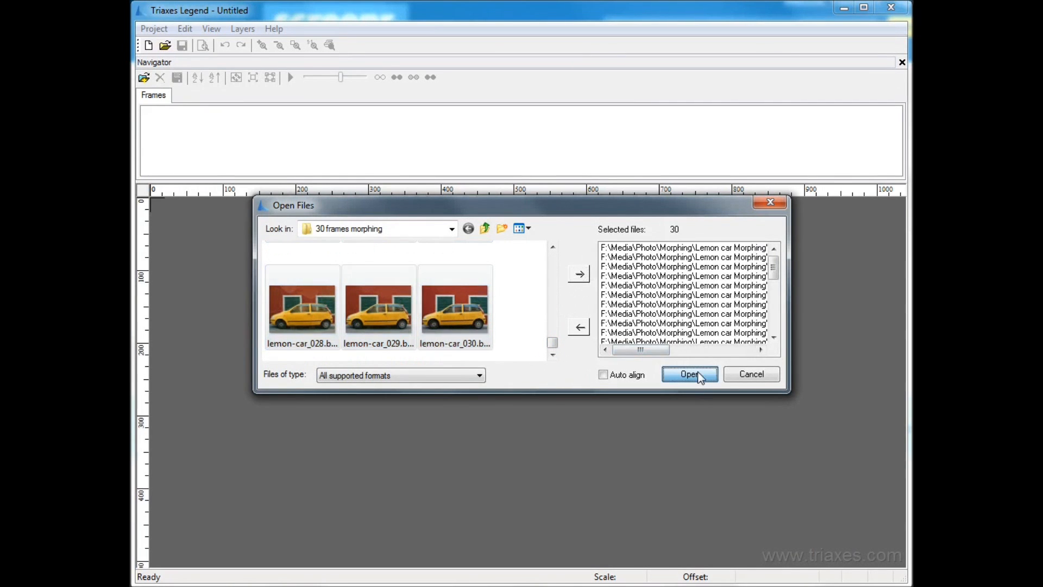
click(689, 374)
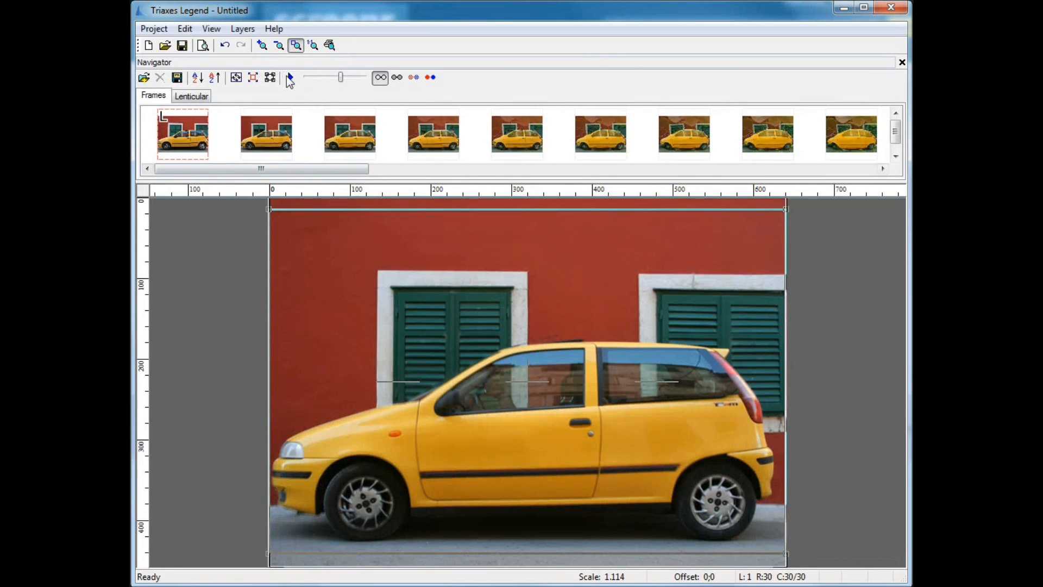
- Play the loaded frames as a morphing animation and show the Lenticular settings
click(289, 78)
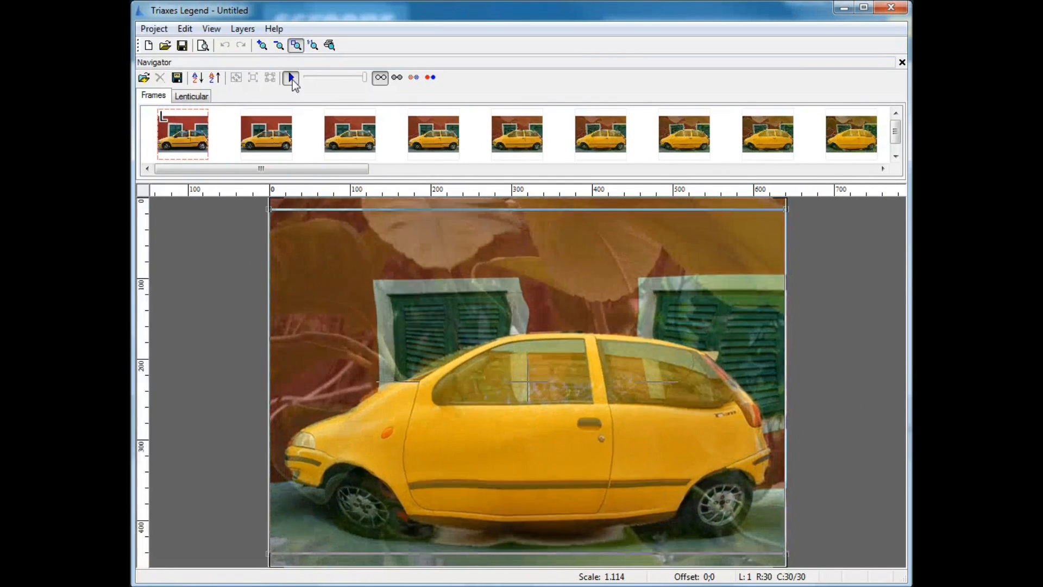
click(191, 95)
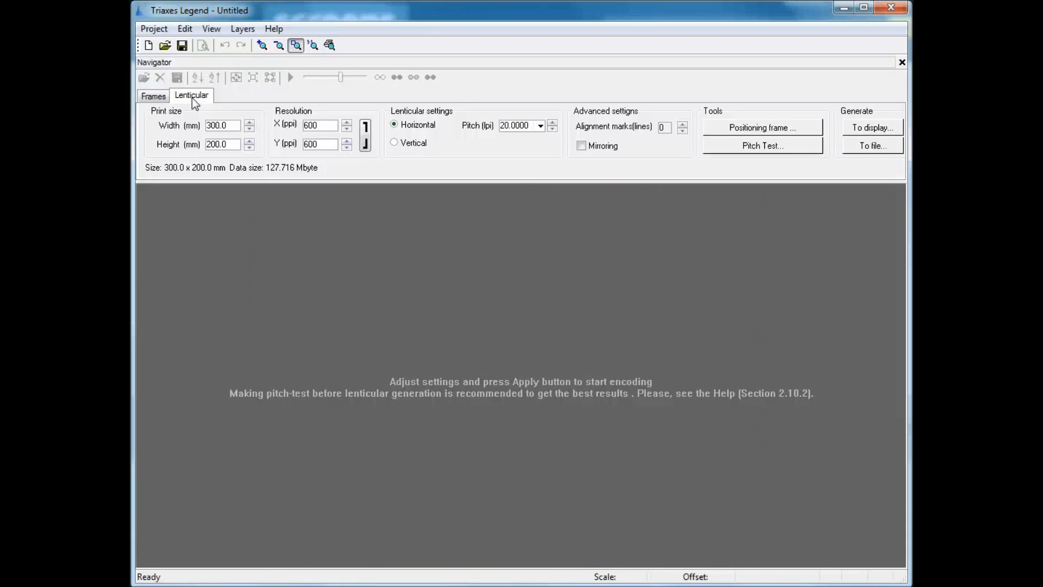
mouse_move(872, 128)
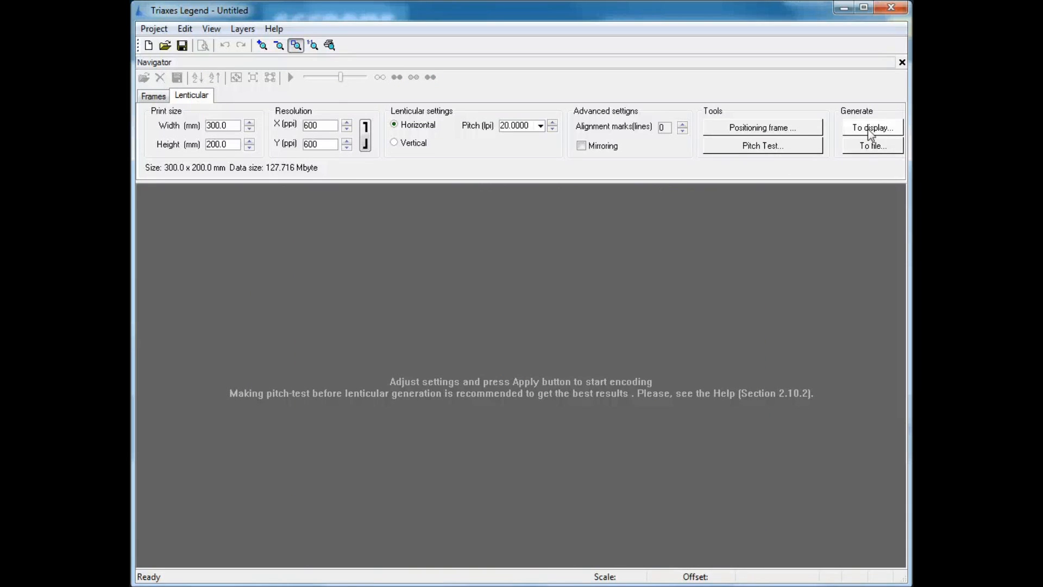
- Generate the interlaced lenticular image to display and inspect it at actual pixel size
click(873, 127)
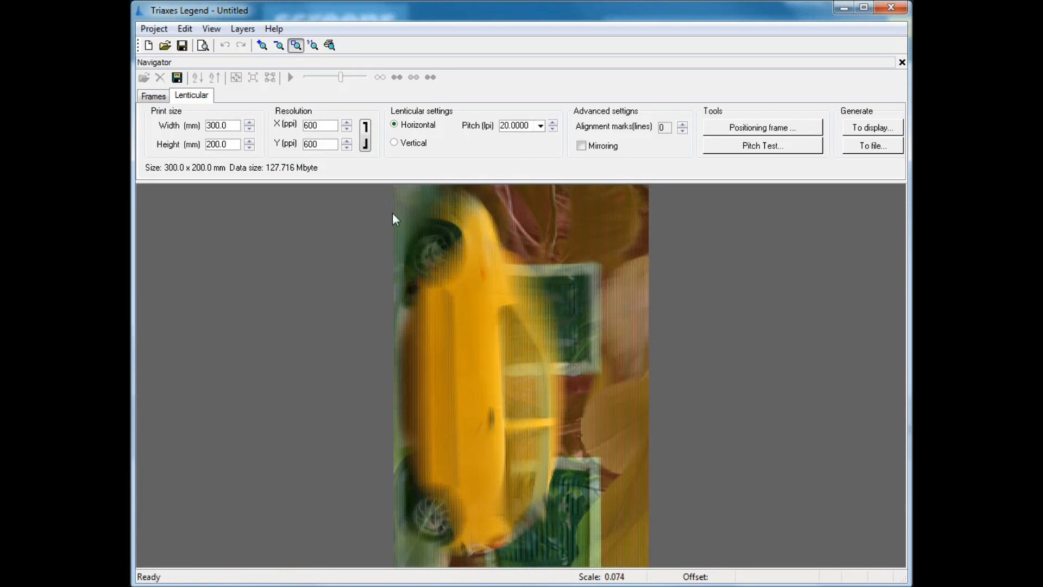
mouse_move(313, 45)
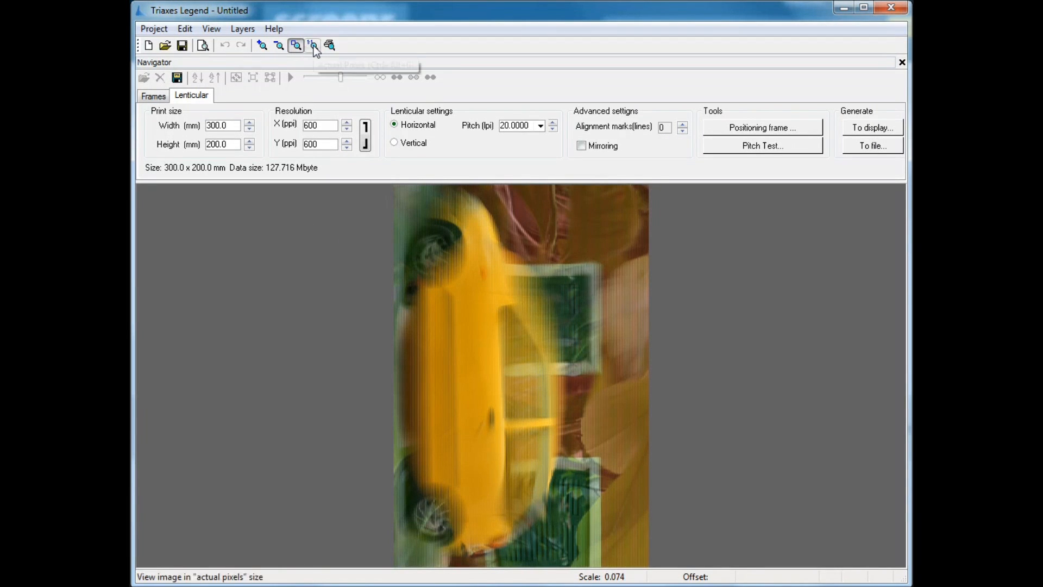
click(311, 46)
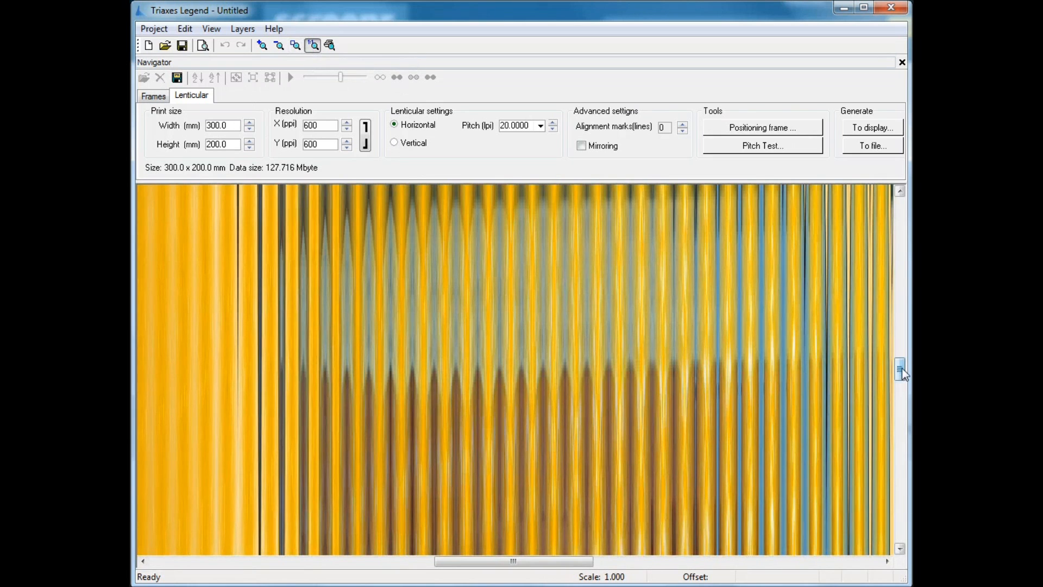
scroll(up, 3)
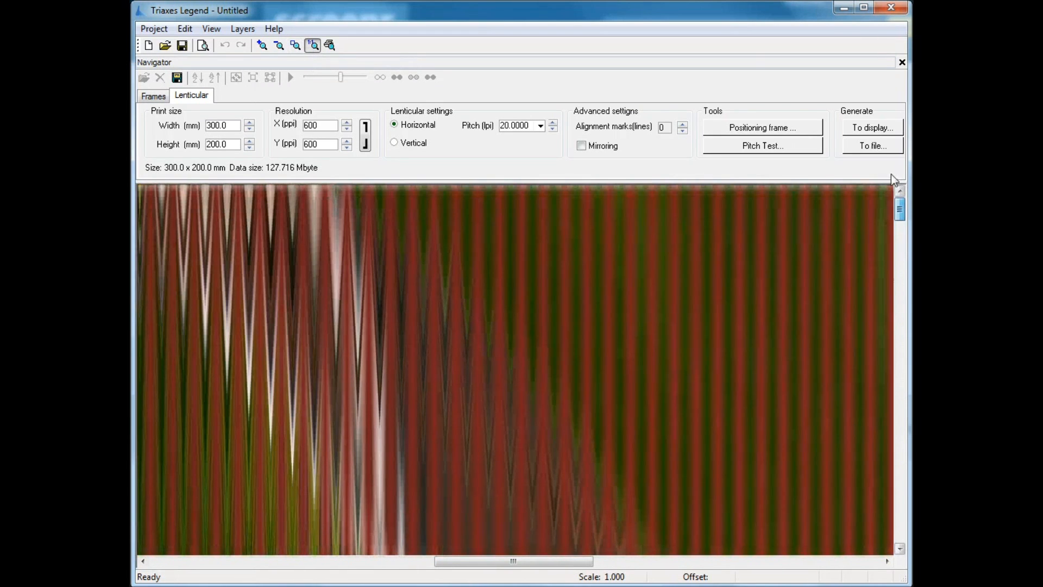
- Show the interlaced lemon-car image in print preview, ready for printing
click(203, 44)
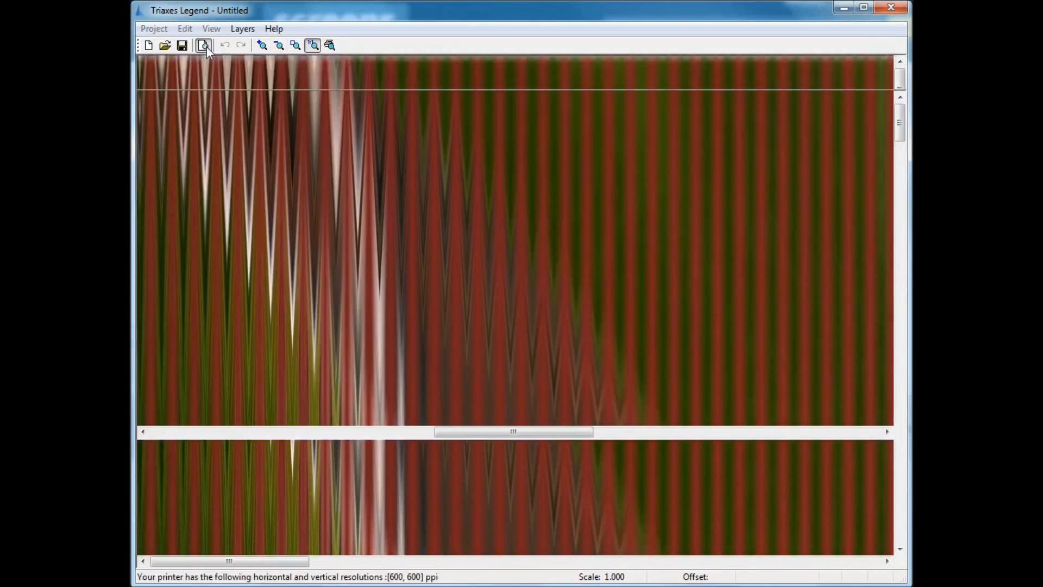
click(203, 44)
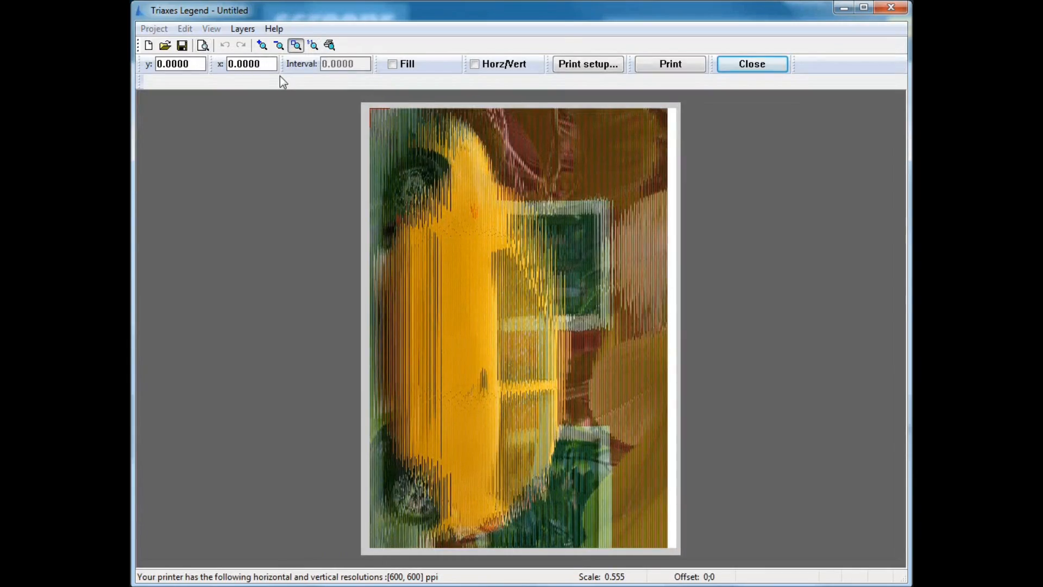